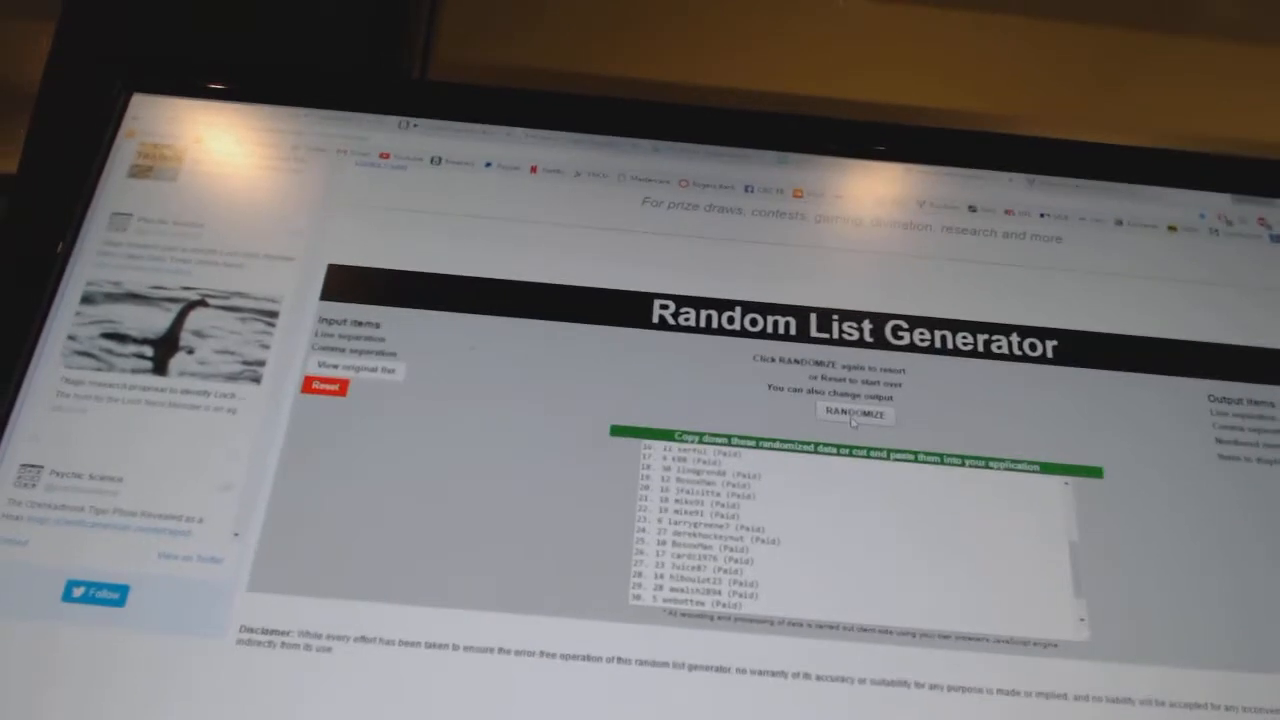
Reshuffle the paid entrants list into a fresh random order with RANDOMIZE.
click(852, 412)
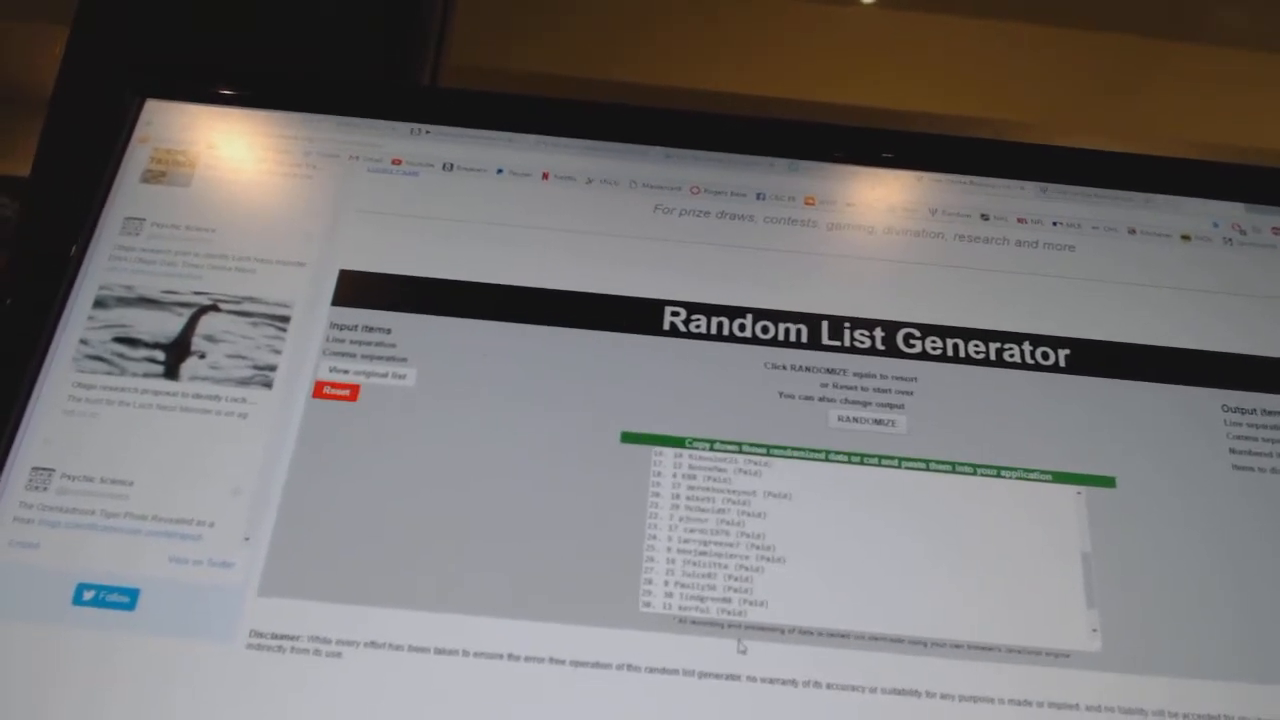